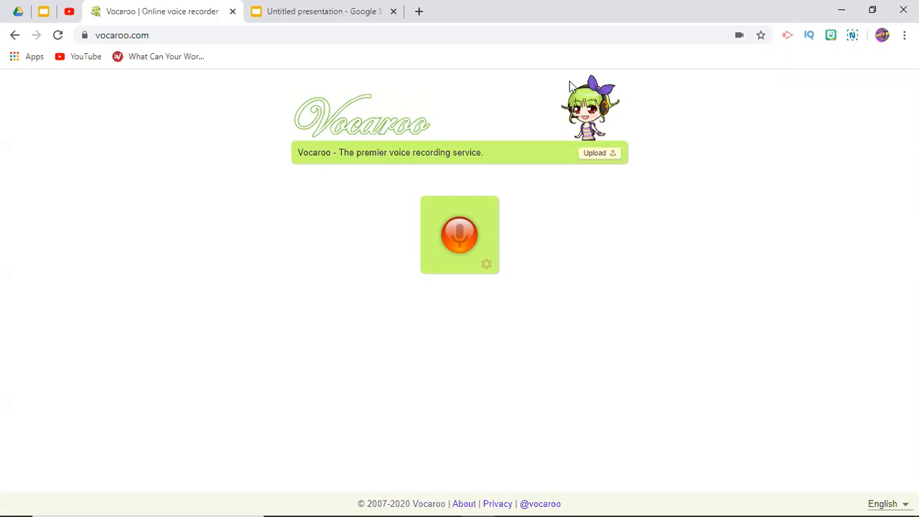
{"action": "mouse_move", "coordinate": [288, 124]}
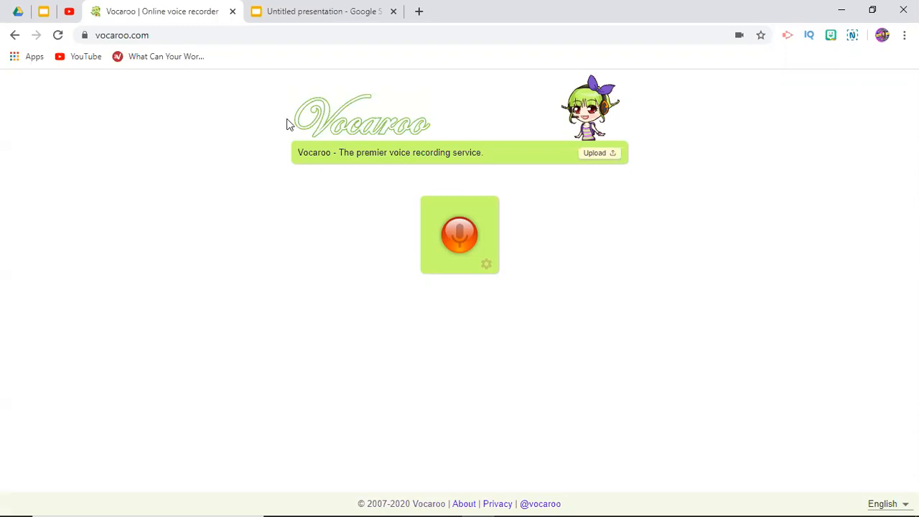
{"action": "mouse_move", "coordinate": [520, 115]}
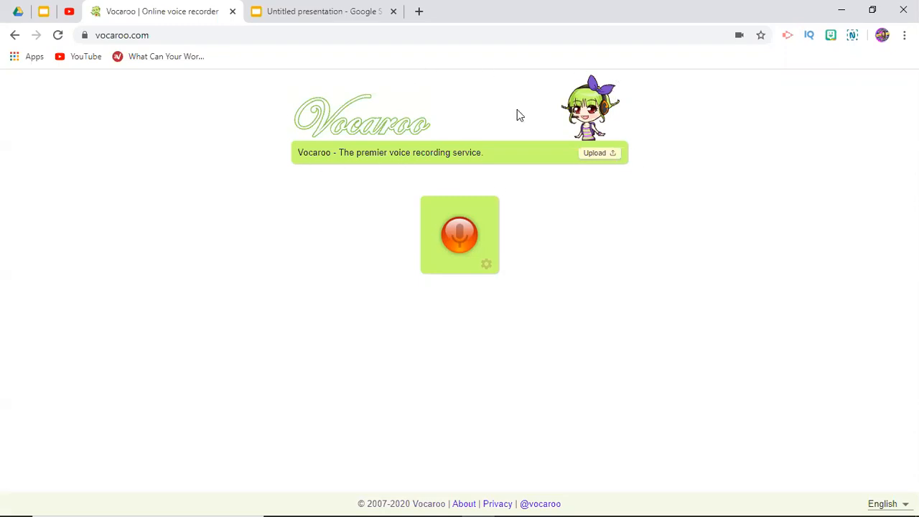
- In the presentation, play the Mets le son icon's embedded clip a few times
{"action": "left_click", "coordinate": [323, 12]}
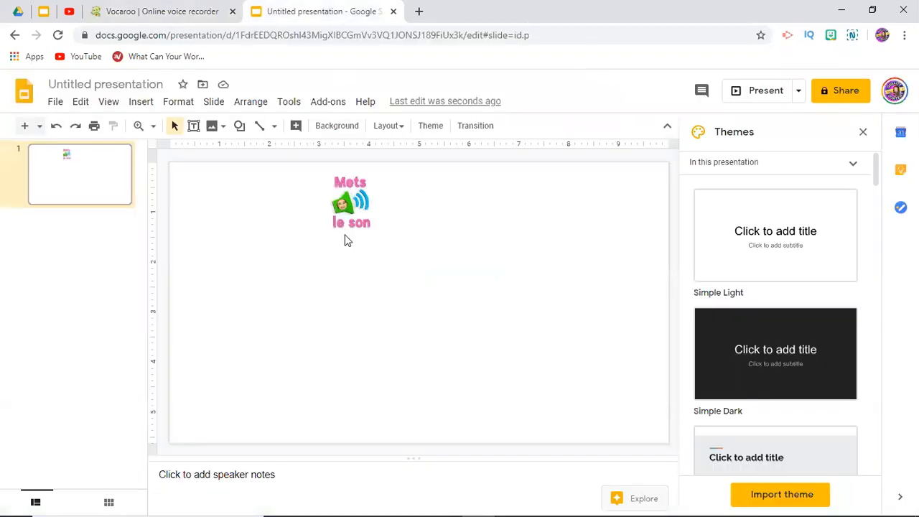
{"action": "left_click", "coordinate": [350, 202]}
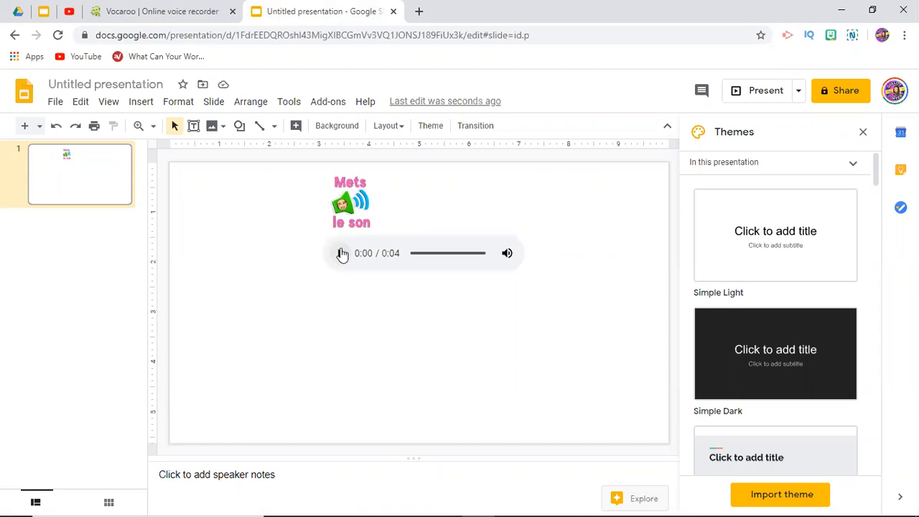
{"action": "mouse_move", "coordinate": [336, 252]}
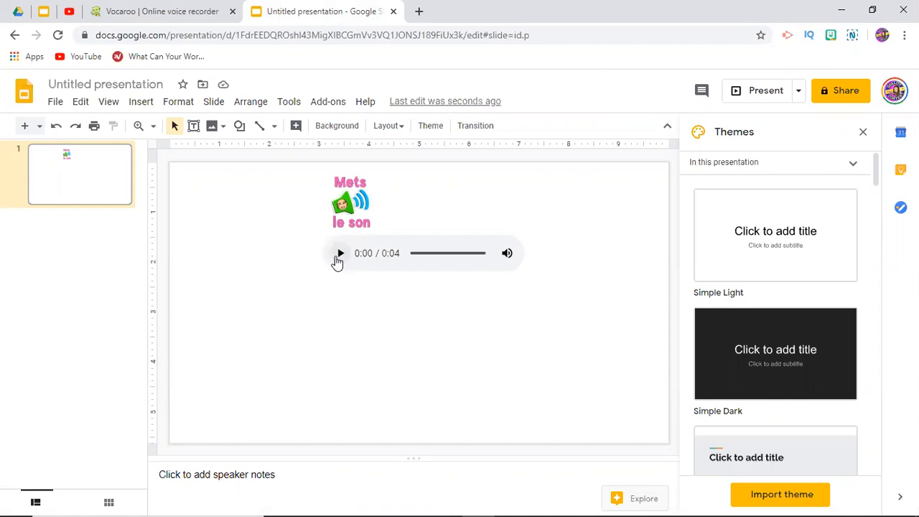
{"action": "left_click", "coordinate": [339, 256]}
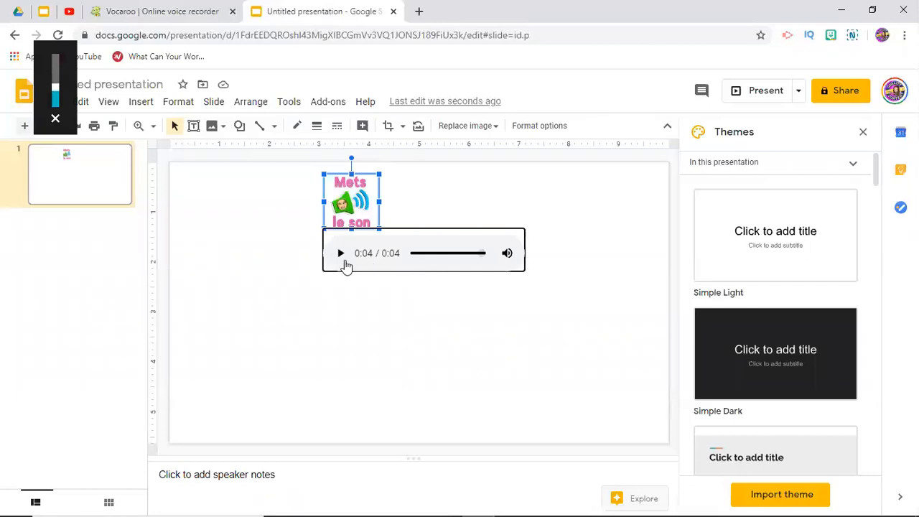
{"action": "left_click", "coordinate": [340, 252]}
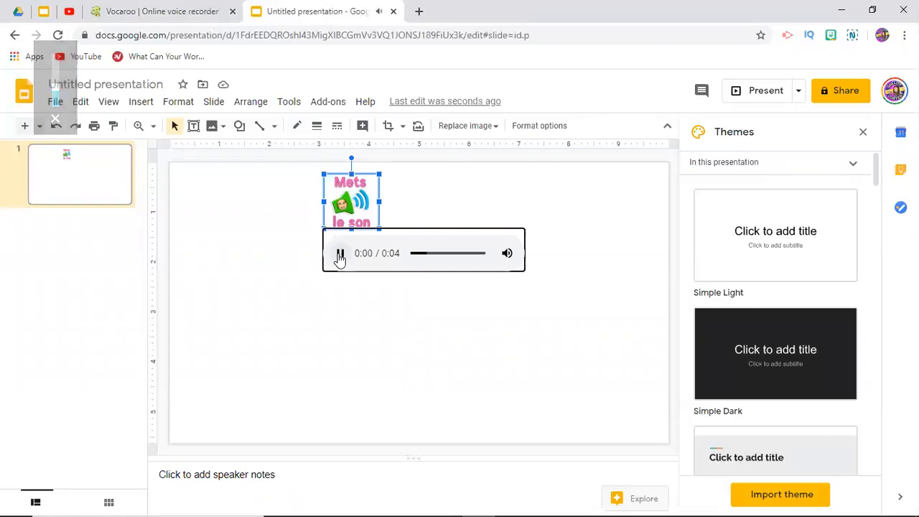
{"action": "left_click", "coordinate": [340, 252]}
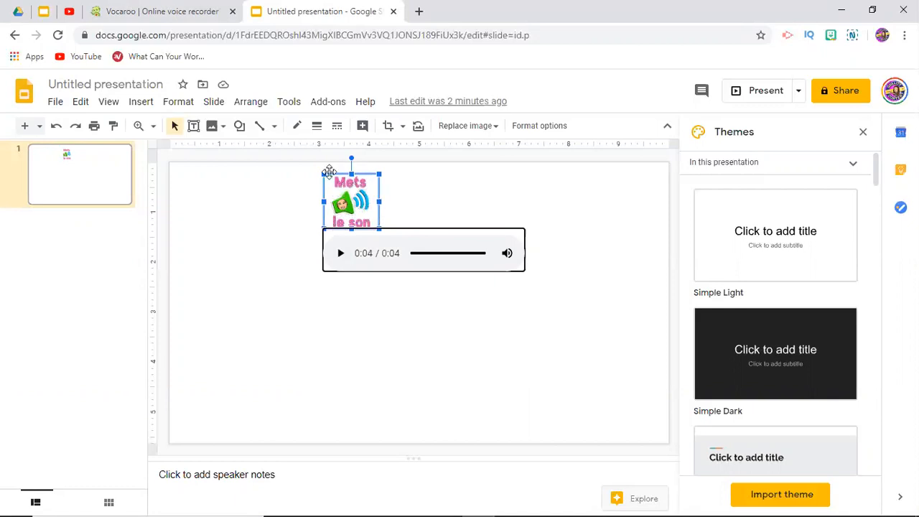
{"action": "mouse_move", "coordinate": [429, 194]}
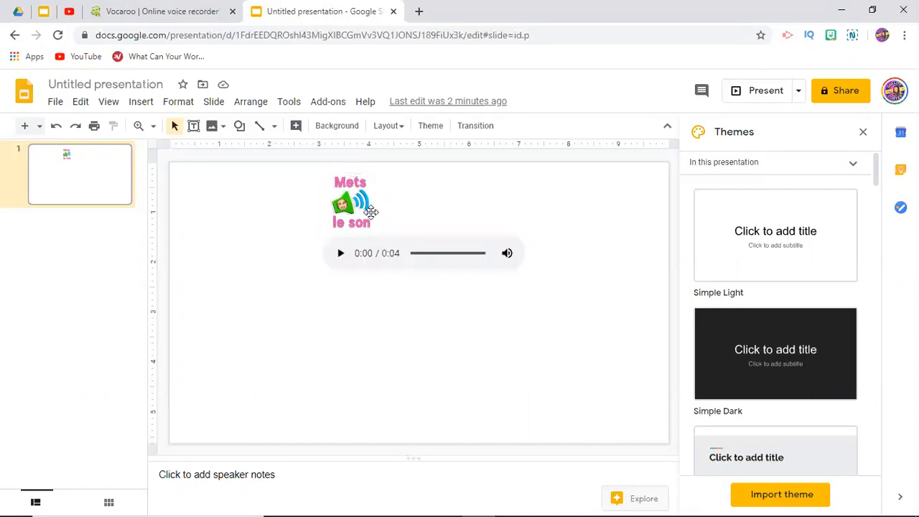
- Hide and reshow the Mets le son audio player, then return to Vocaroo
{"action": "left_click", "coordinate": [331, 165]}
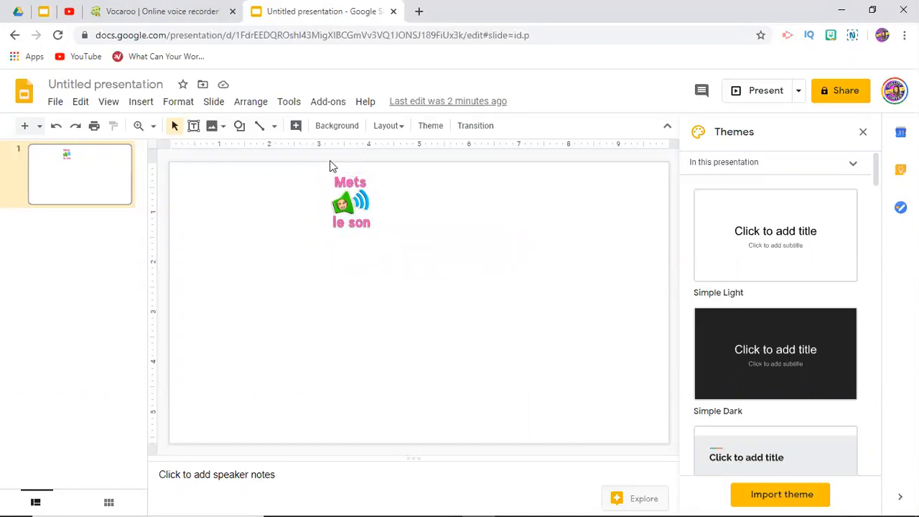
{"action": "left_click", "coordinate": [350, 205]}
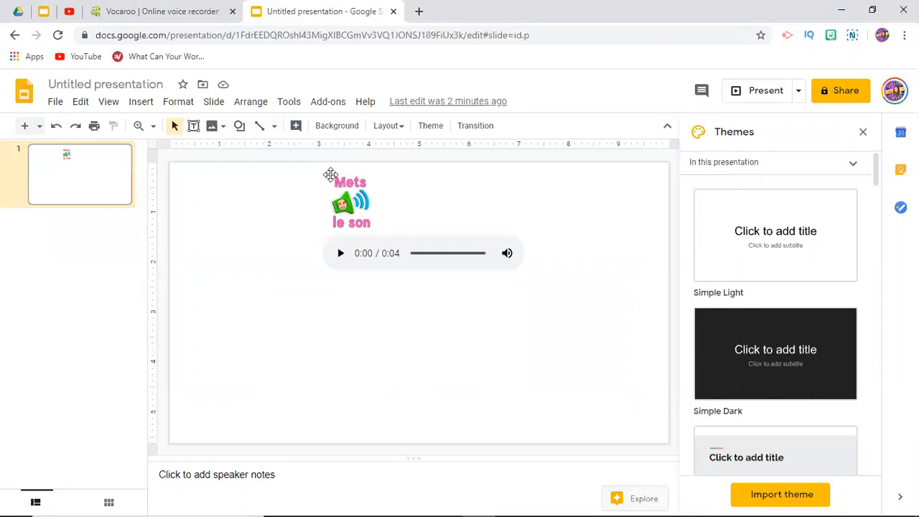
{"action": "mouse_move", "coordinate": [345, 205]}
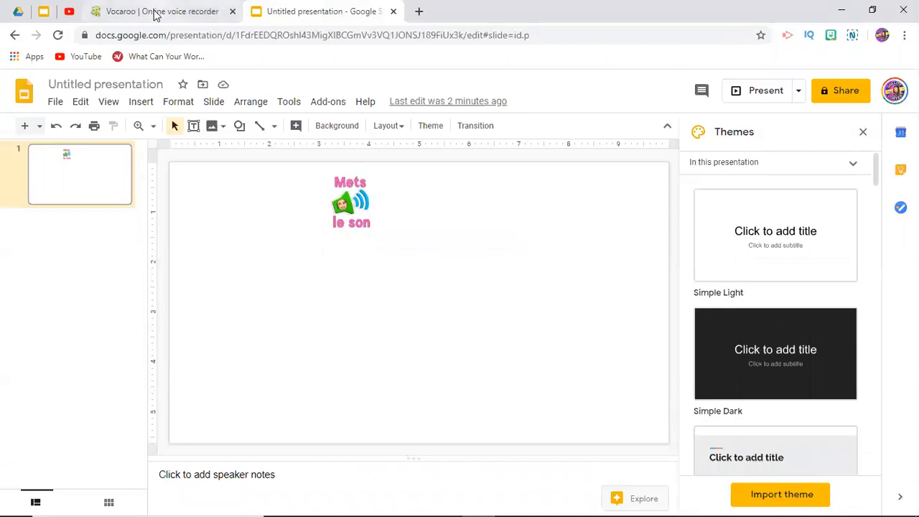
{"action": "mouse_move", "coordinate": [151, 13]}
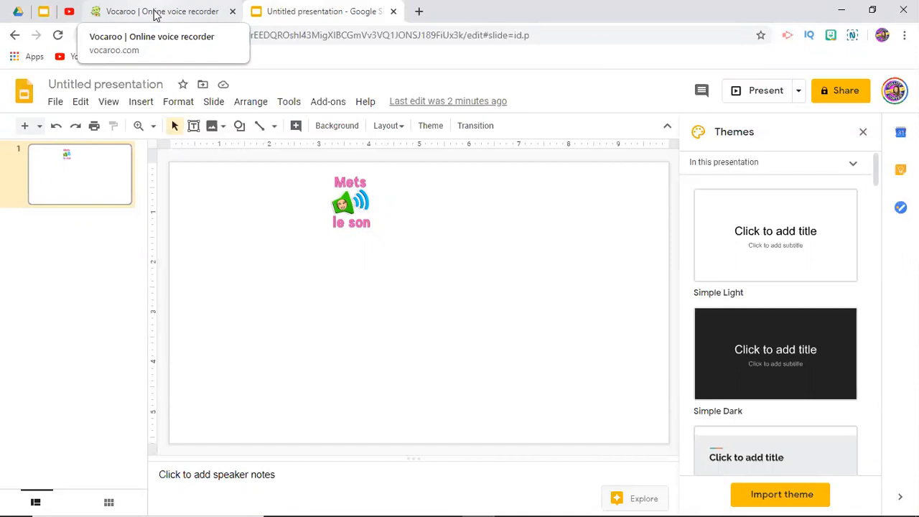
{"action": "left_click", "coordinate": [151, 11]}
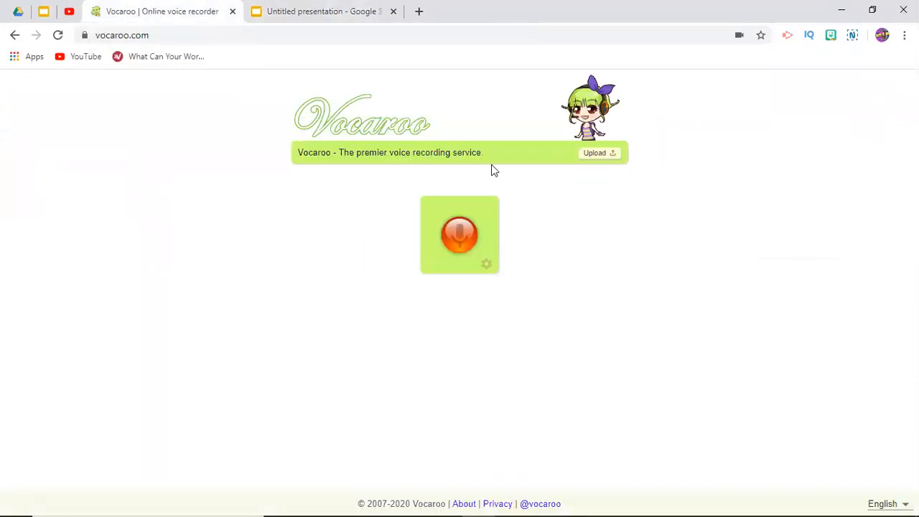
{"action": "mouse_move", "coordinate": [388, 299]}
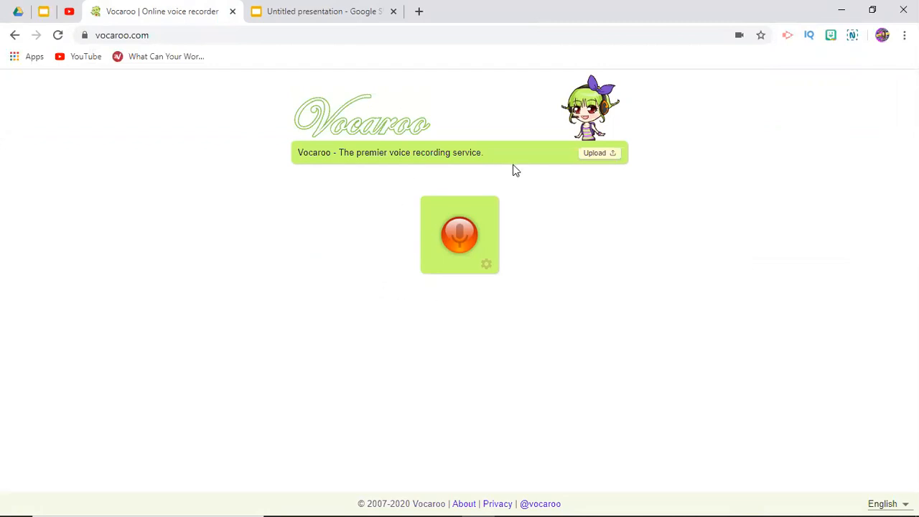
{"action": "mouse_move", "coordinate": [477, 284]}
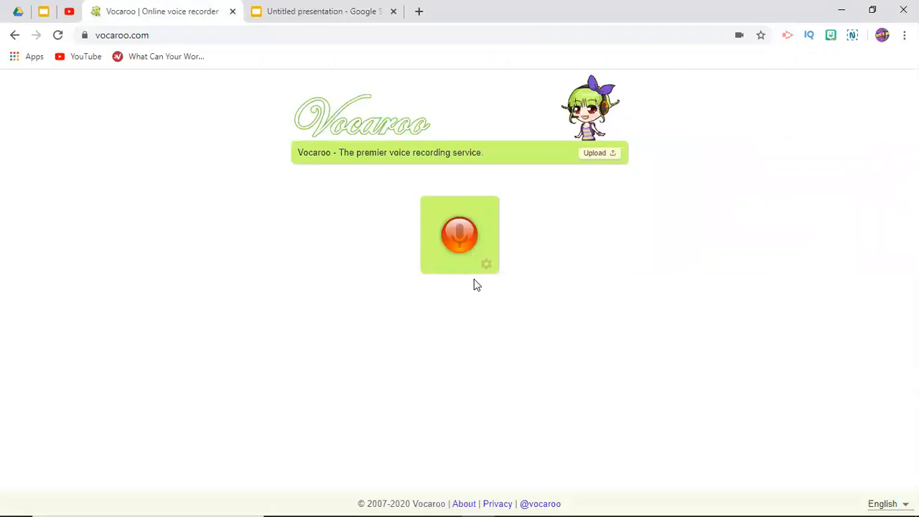
{"action": "mouse_move", "coordinate": [481, 266]}
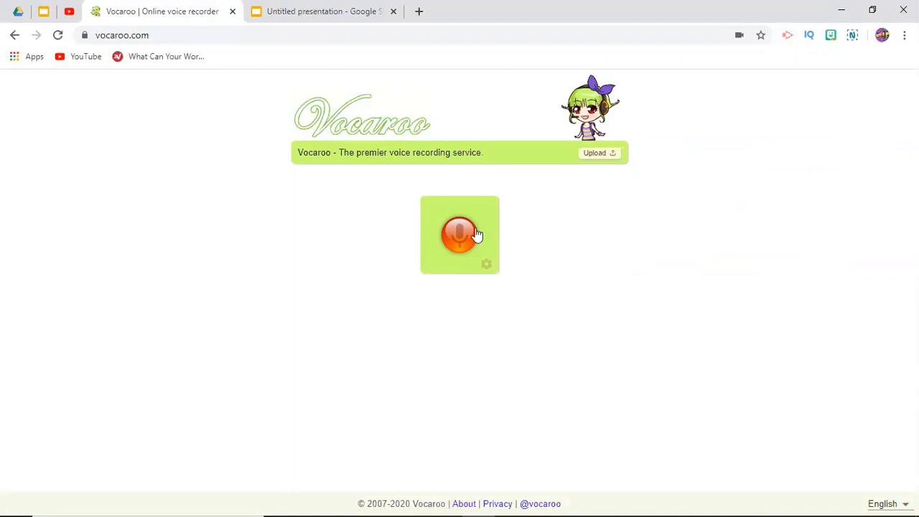
{"action": "mouse_move", "coordinate": [445, 252]}
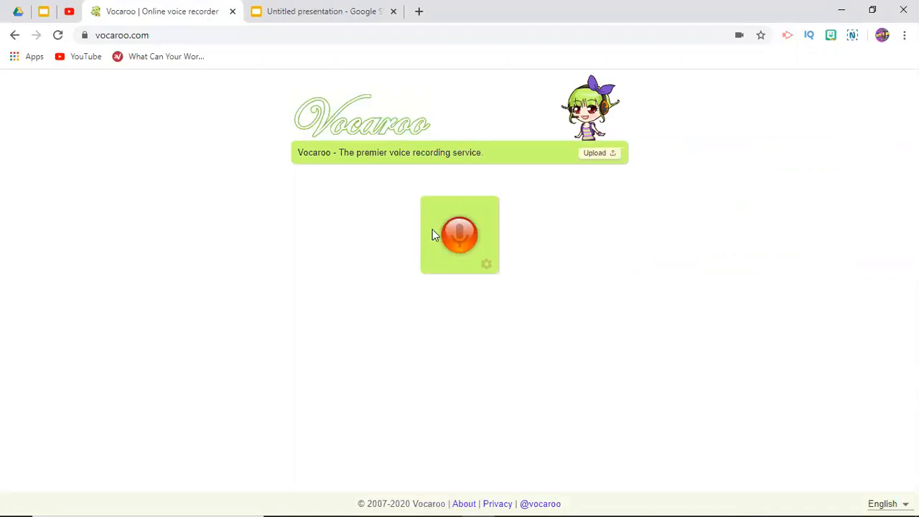
{"action": "mouse_move", "coordinate": [490, 241]}
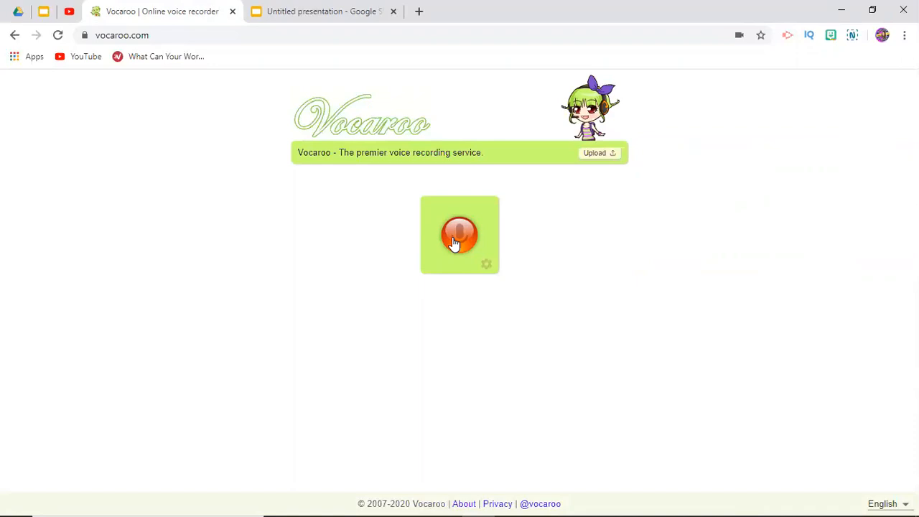
- Record a roughly five-second voice clip in Vocaroo and play it back
{"action": "left_click", "coordinate": [459, 235]}
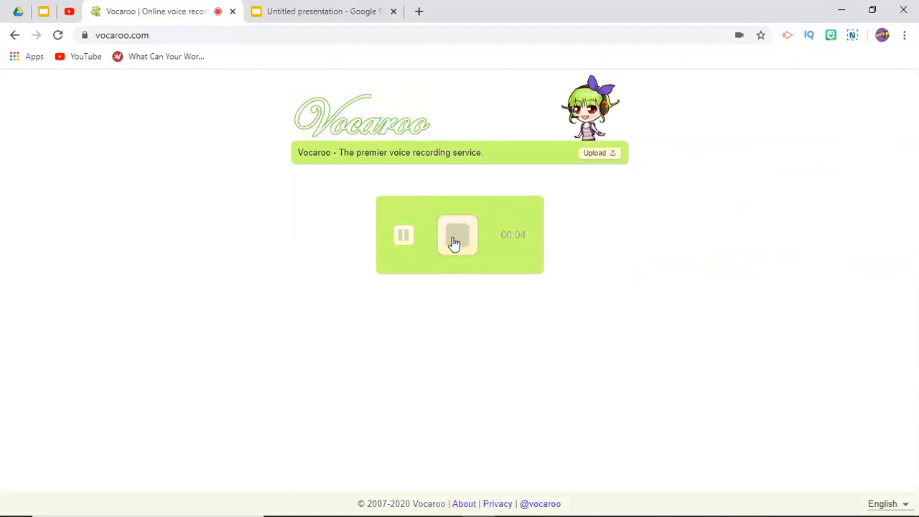
{"action": "left_click", "coordinate": [456, 234]}
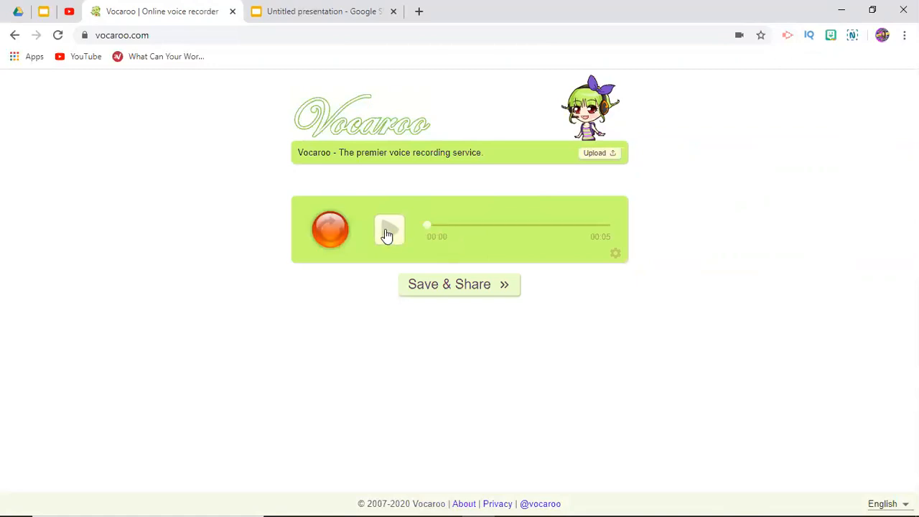
{"action": "left_click", "coordinate": [389, 229]}
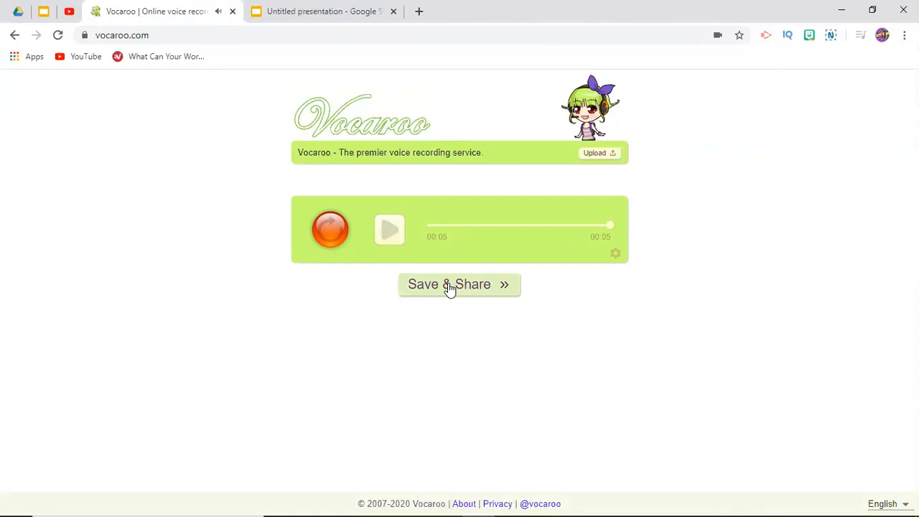
- Save the Vocaroo clip for a share link and download it as an mp3
{"action": "left_click", "coordinate": [459, 284]}
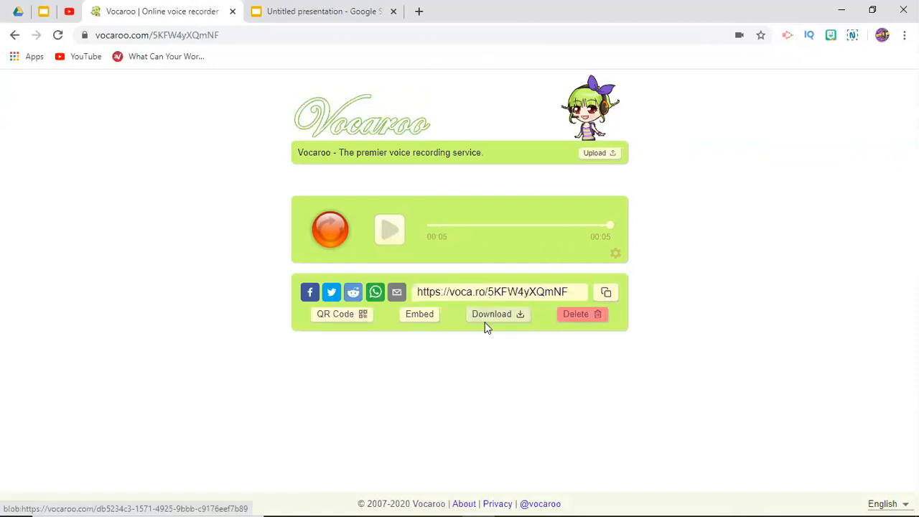
{"action": "left_click", "coordinate": [496, 314]}
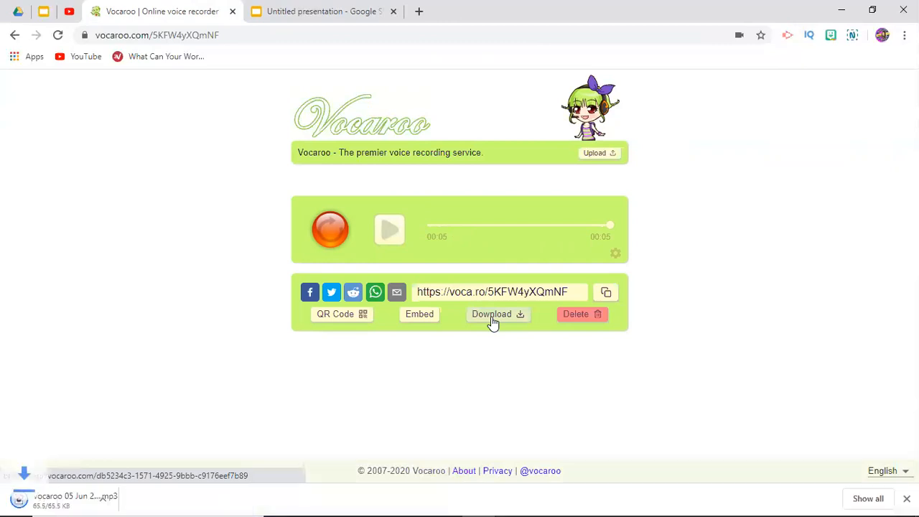
{"action": "left_click", "coordinate": [497, 315]}
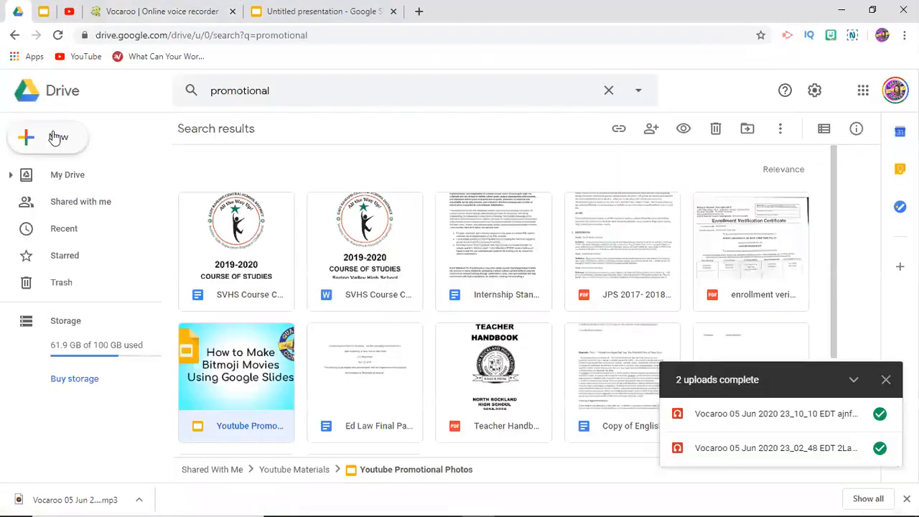
- Upload the new Vocaroo mp3 to Google Drive and return to Slides
{"action": "left_click", "coordinate": [47, 137]}
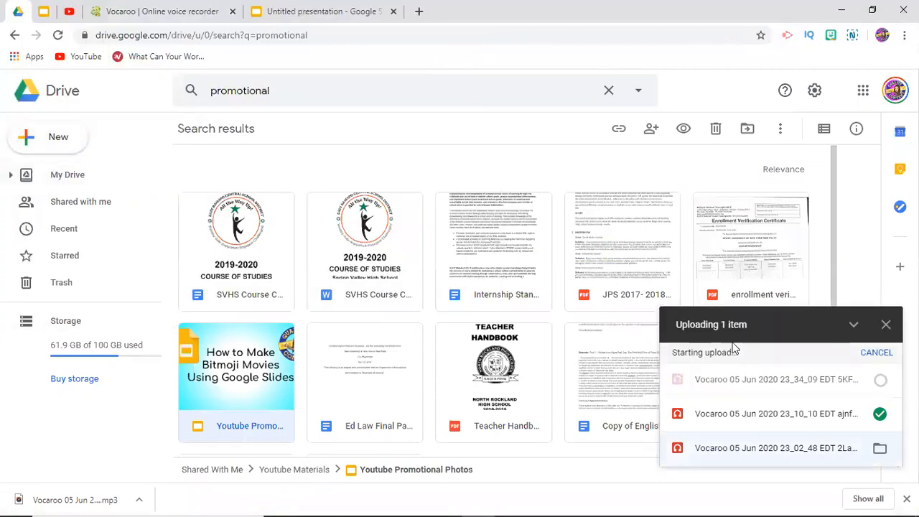
{"action": "mouse_move", "coordinate": [85, 217]}
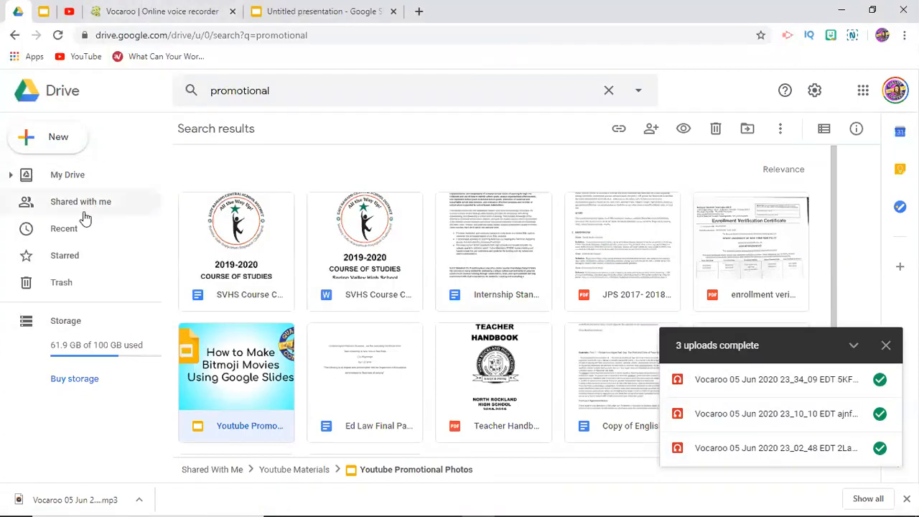
{"action": "left_click", "coordinate": [331, 11]}
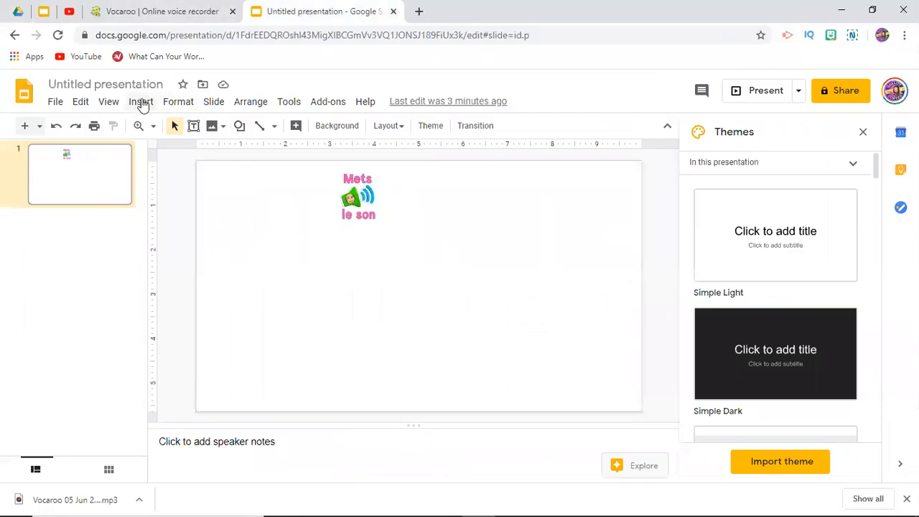
{"action": "left_click", "coordinate": [141, 101]}
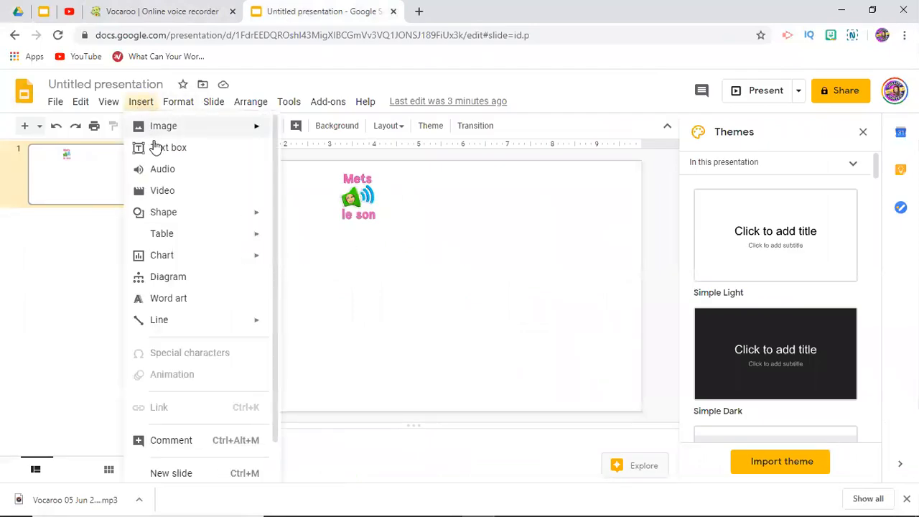
{"action": "mouse_move", "coordinate": [162, 169]}
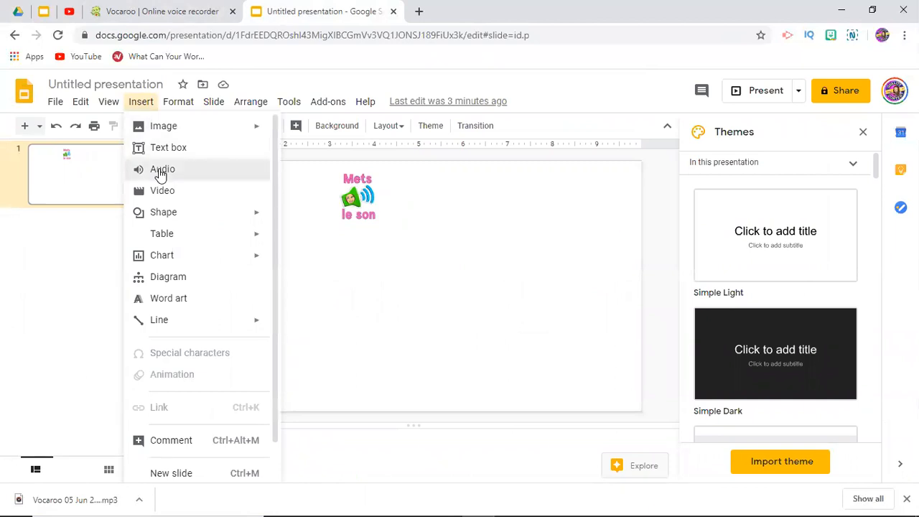
{"action": "left_click", "coordinate": [162, 169]}
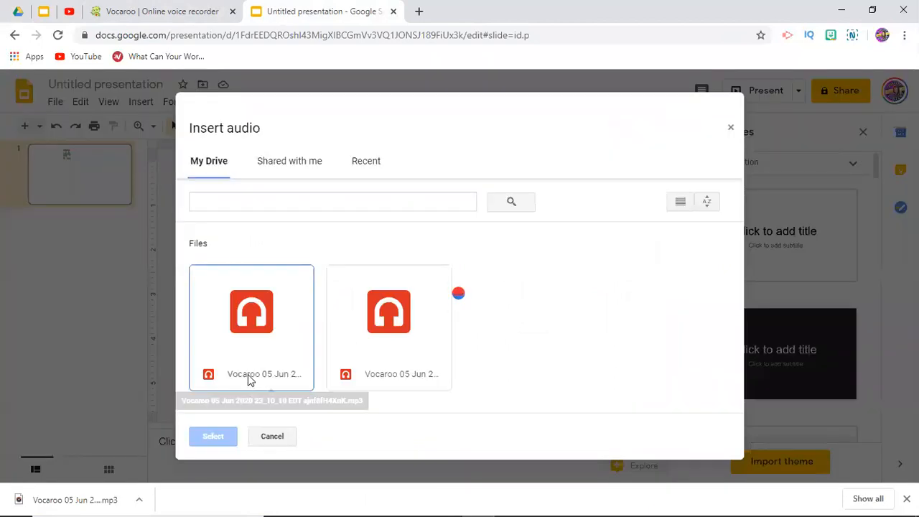
{"action": "mouse_move", "coordinate": [313, 331]}
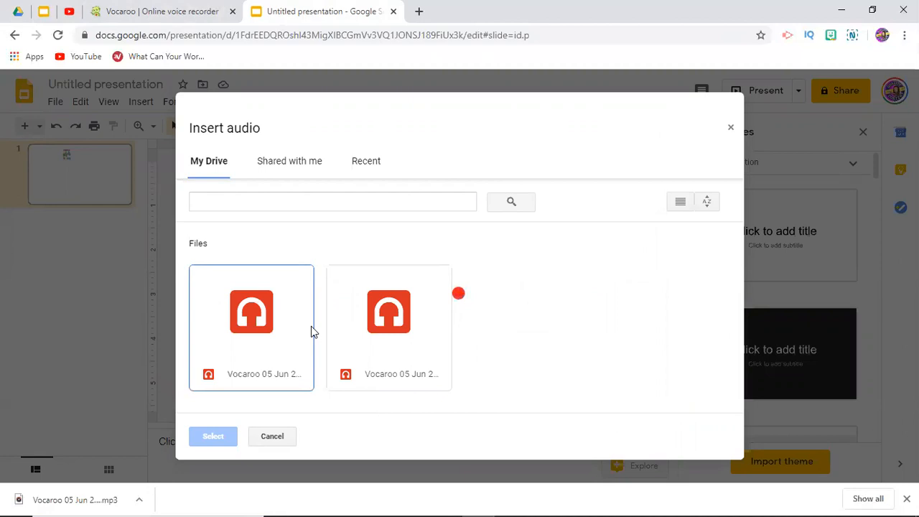
{"action": "mouse_move", "coordinate": [481, 309]}
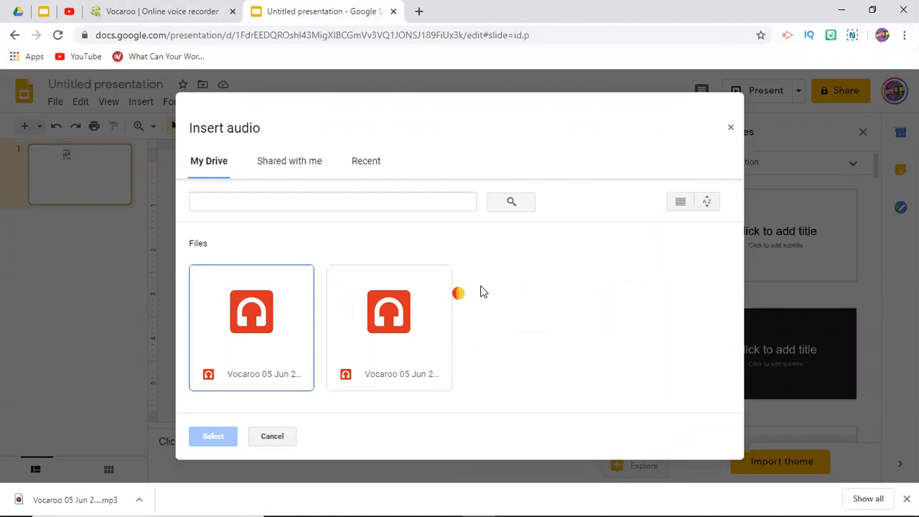
{"action": "mouse_move", "coordinate": [441, 312]}
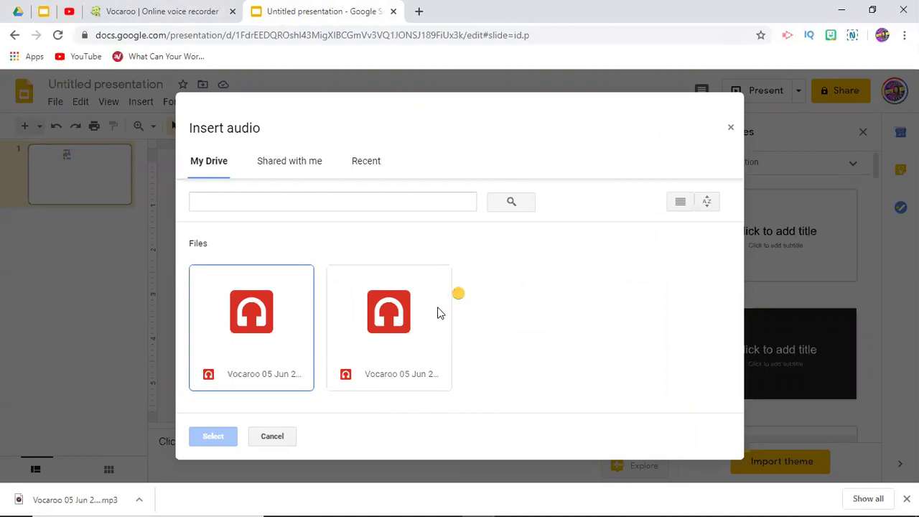
{"action": "mouse_move", "coordinate": [492, 317]}
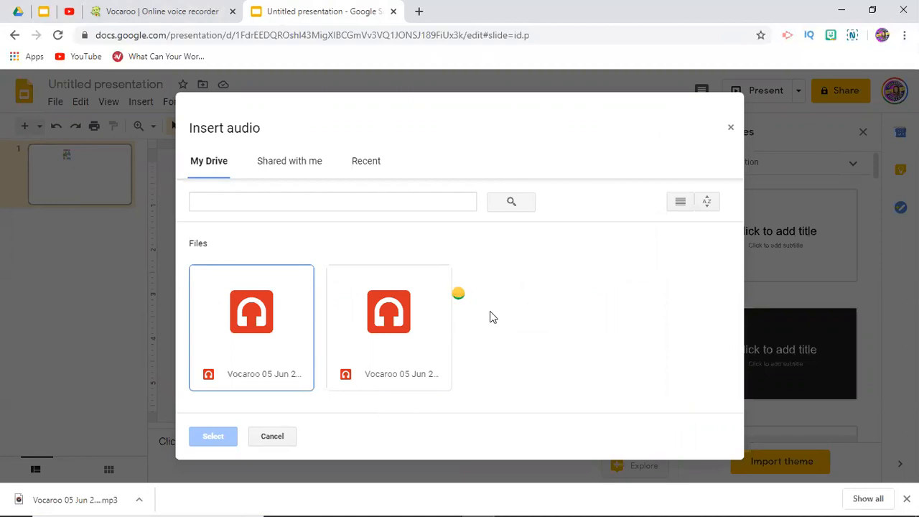
{"action": "mouse_move", "coordinate": [730, 128]}
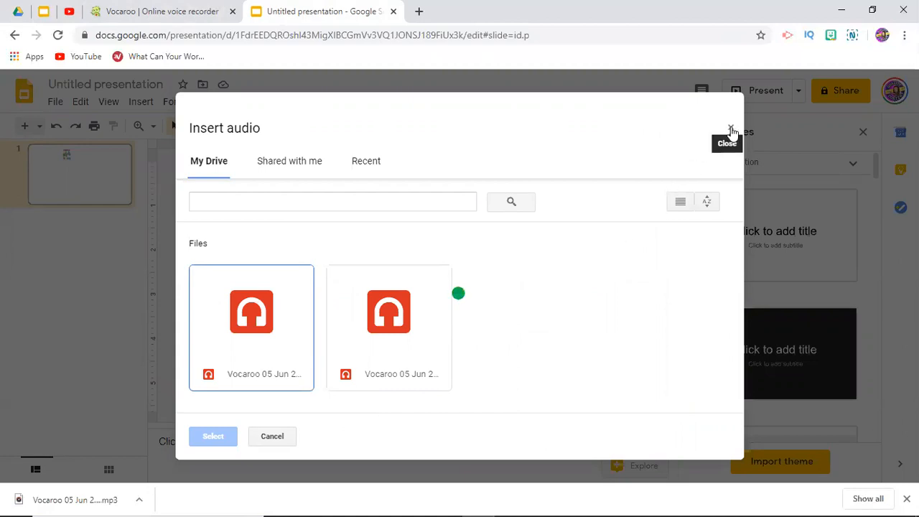
{"action": "left_click", "coordinate": [731, 130]}
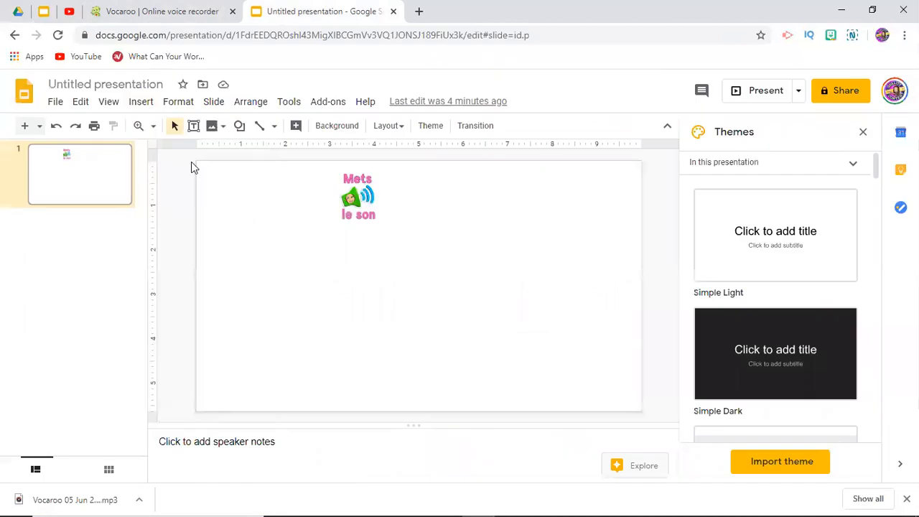
- Insert the first recent Vocaroo mp3 from Drive as audio on the slide
{"action": "left_click", "coordinate": [141, 101]}
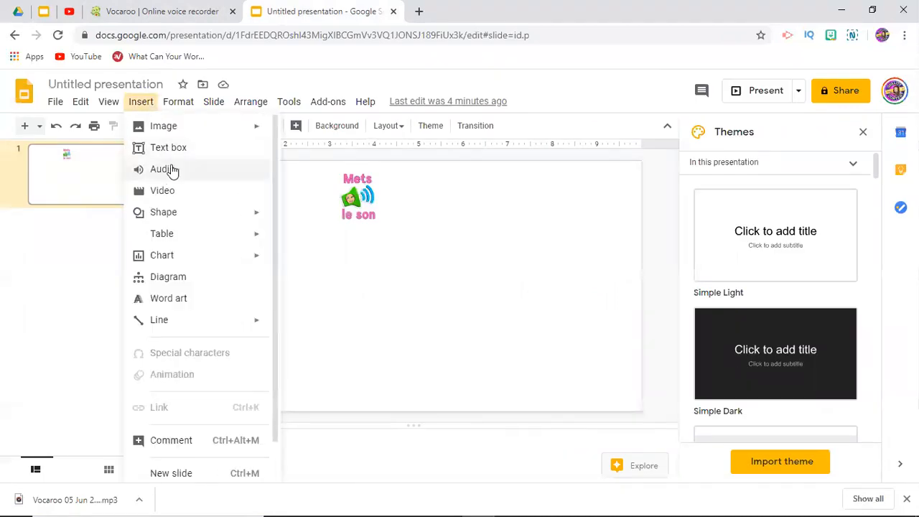
{"action": "left_click", "coordinate": [161, 169]}
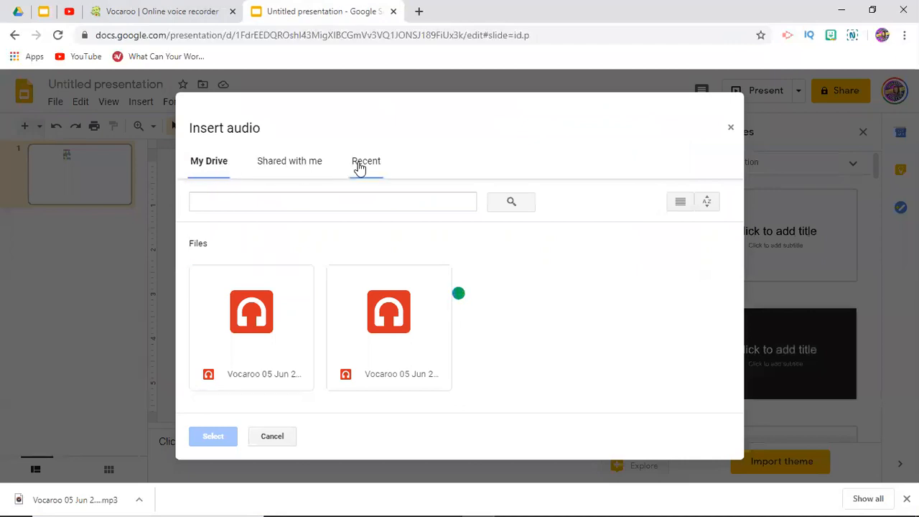
{"action": "left_click", "coordinate": [365, 160]}
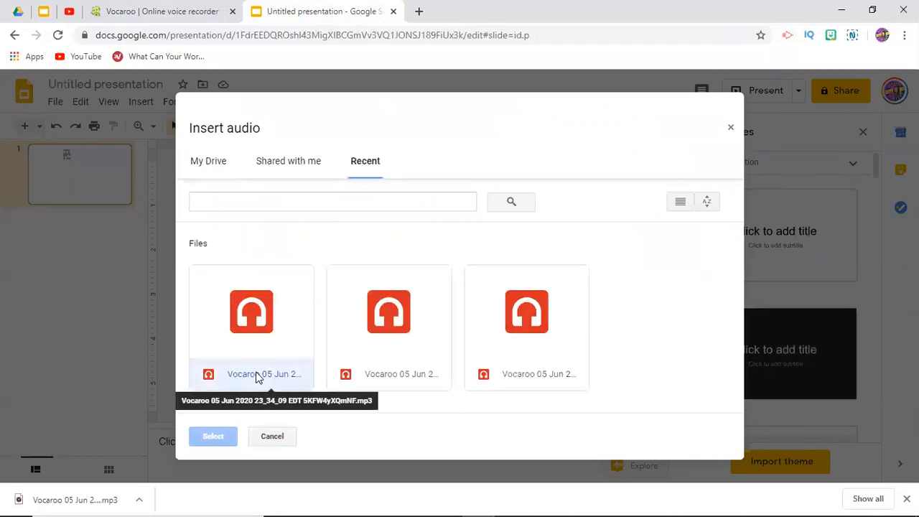
{"action": "left_click", "coordinate": [212, 436]}
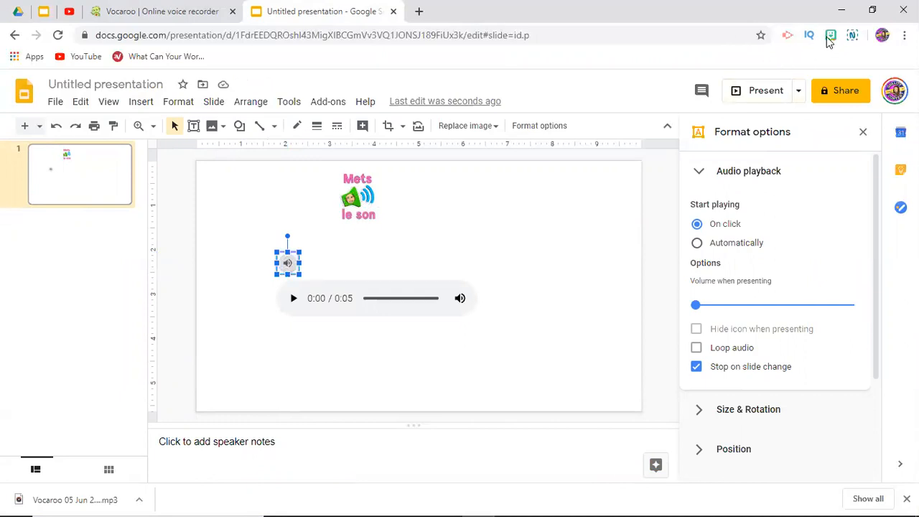
- Copy the Con sonido Bitmoji sticker's image address and bring up the audio icon's context menu
{"action": "left_click", "coordinate": [828, 35]}
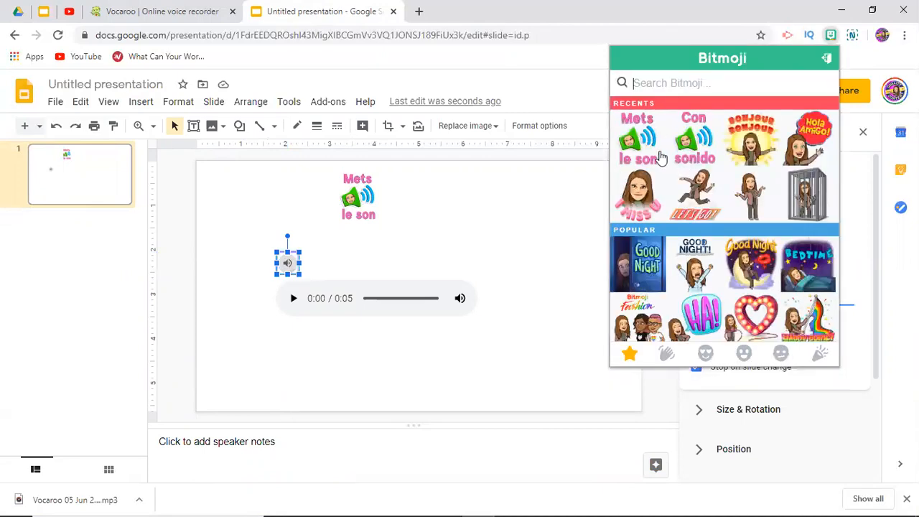
{"action": "mouse_move", "coordinate": [693, 134]}
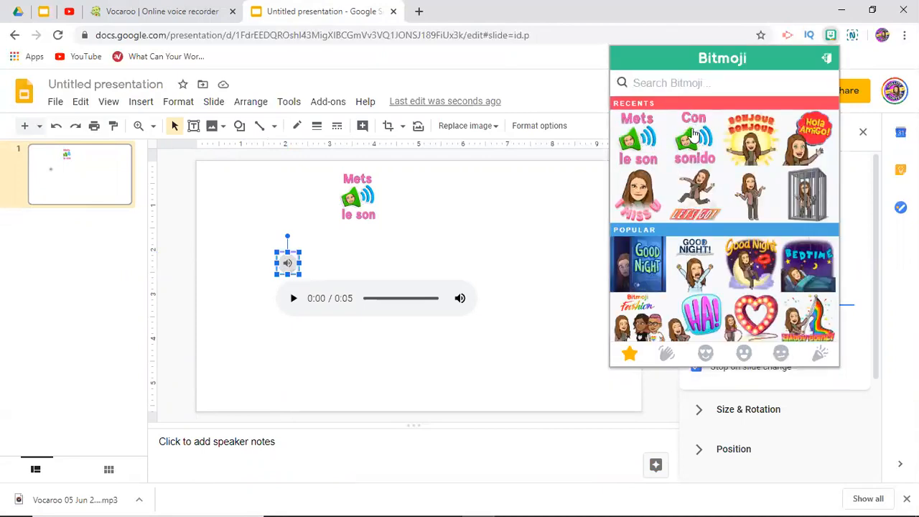
{"action": "right_click", "coordinate": [693, 137]}
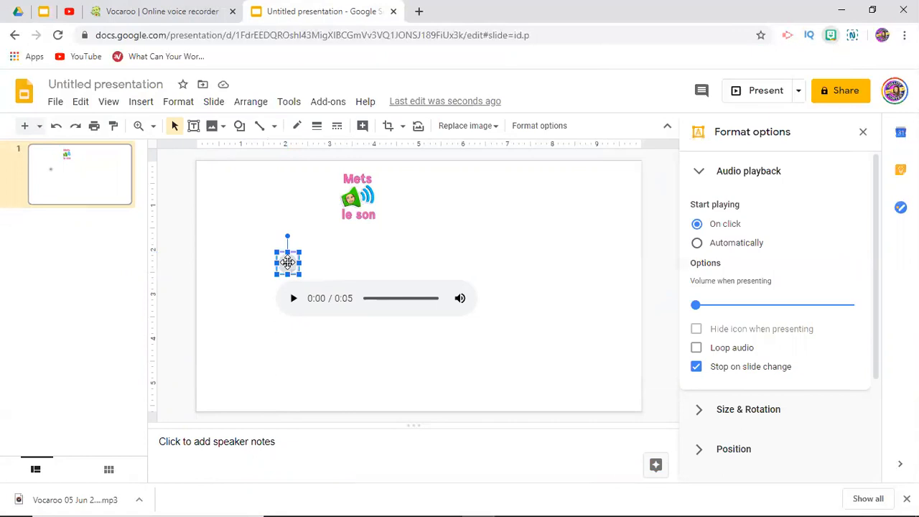
{"action": "right_click", "coordinate": [287, 260]}
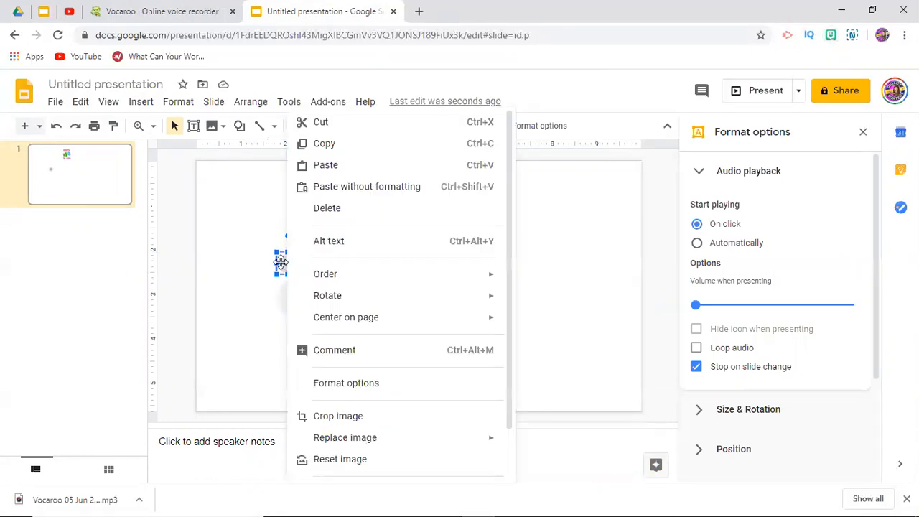
- Replace the audio icon image by URL with the Con sonido sticker address
{"action": "left_click", "coordinate": [345, 437]}
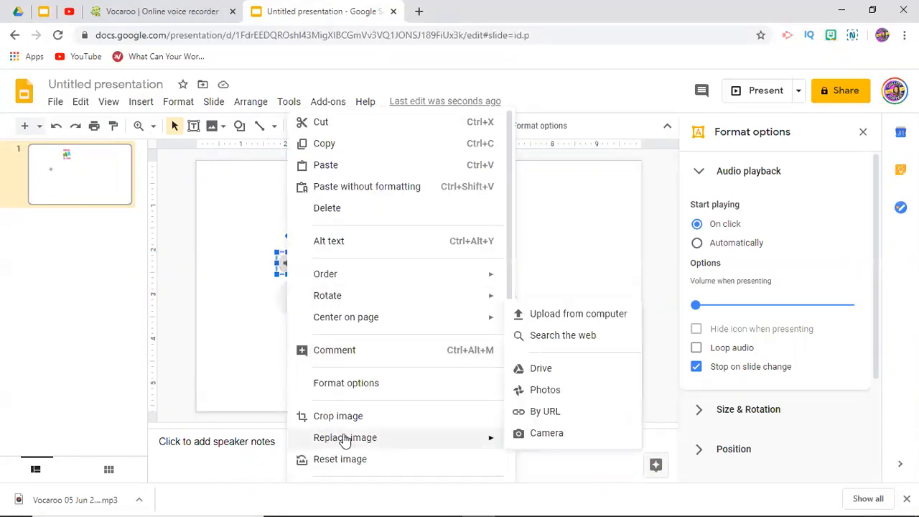
{"action": "mouse_move", "coordinate": [545, 411]}
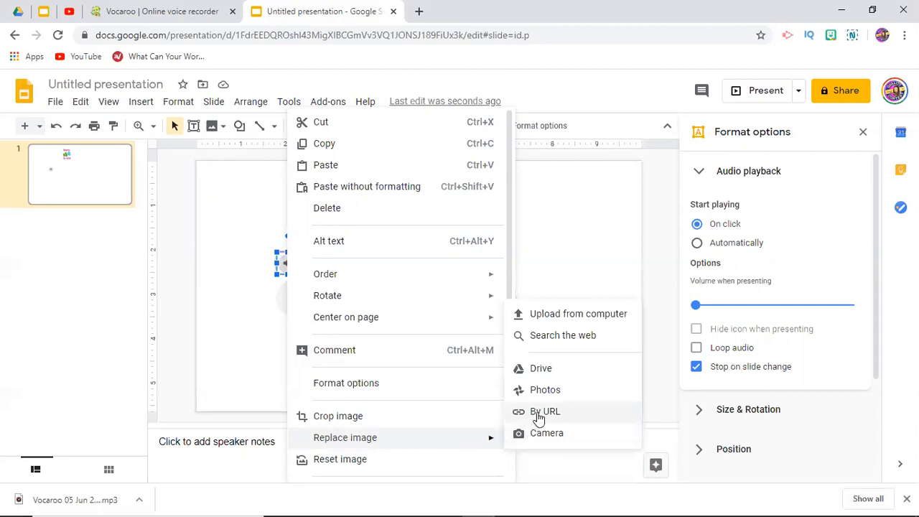
{"action": "left_click", "coordinate": [543, 411]}
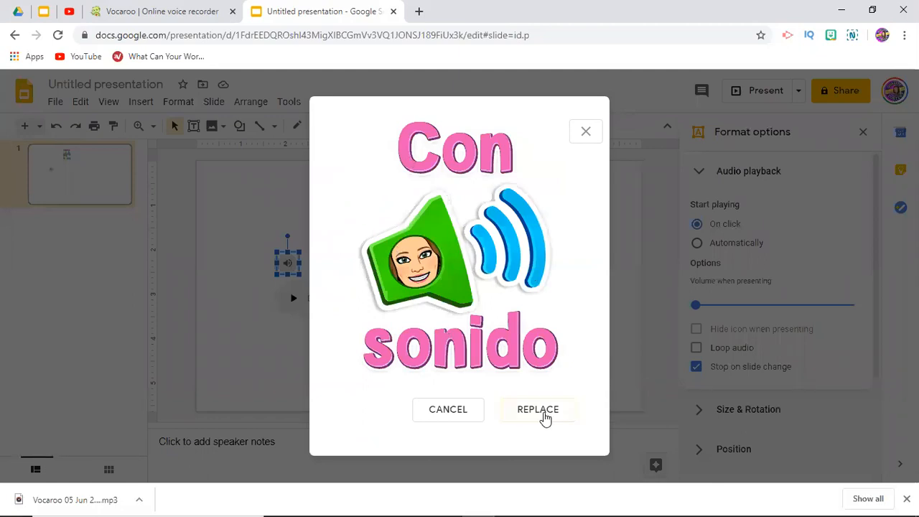
{"action": "left_click", "coordinate": [538, 409]}
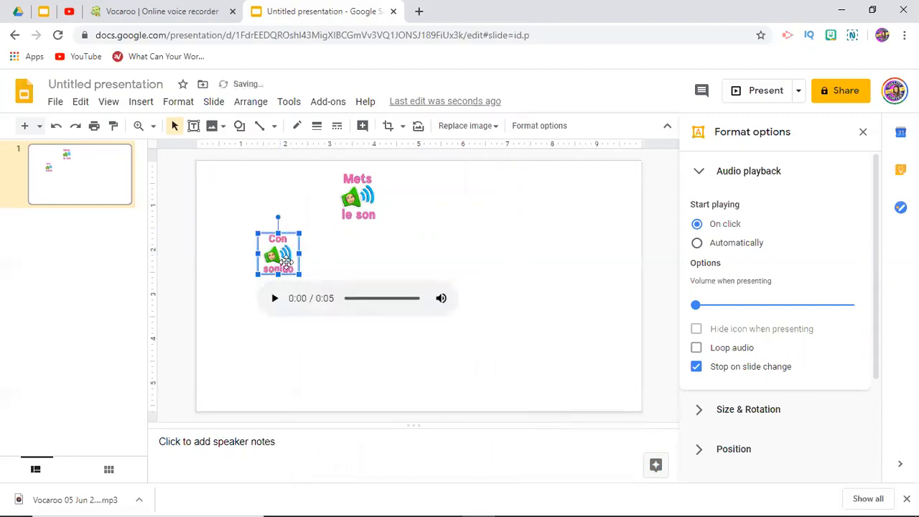
- Drag the Con sonido icon to the top-left beside Mets le son
{"action": "left_click_drag", "start_coordinate": [278, 255], "coordinate": [237, 190]}
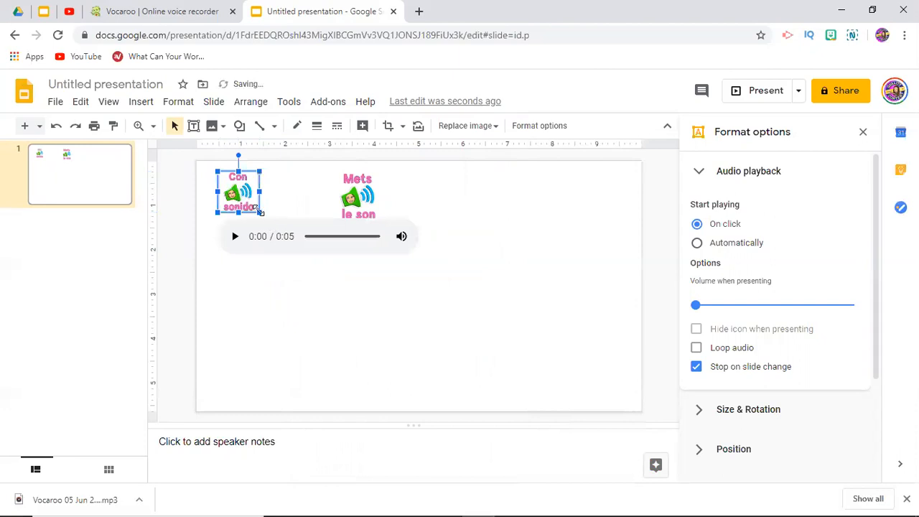
{"action": "left_click", "coordinate": [355, 196]}
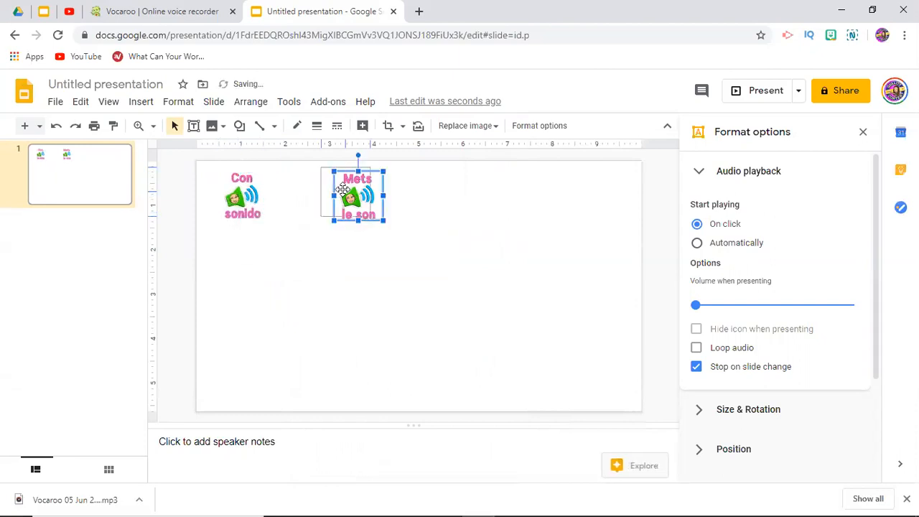
{"action": "left_click", "coordinate": [343, 194]}
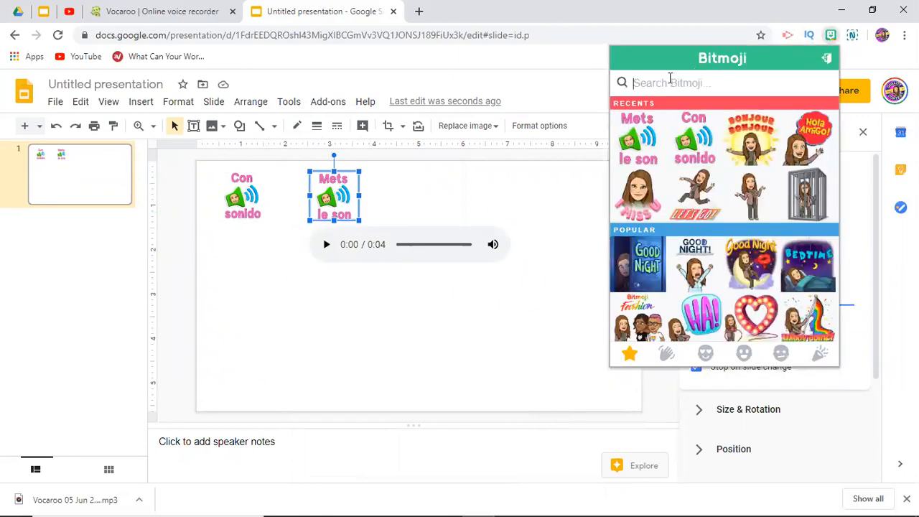
- Search 'sound' in the Bitmoji picker, then dismiss the popup
{"action": "type", "text": "sound"}
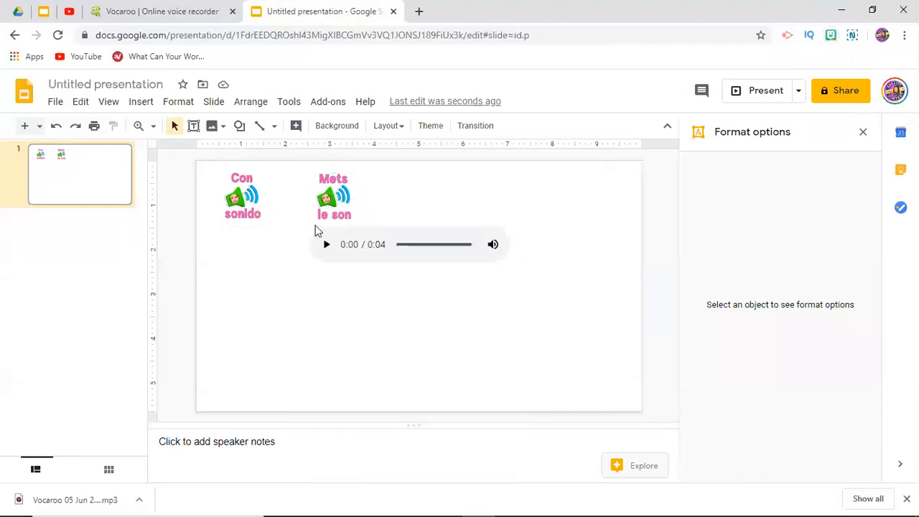
{"action": "left_click", "coordinate": [418, 282]}
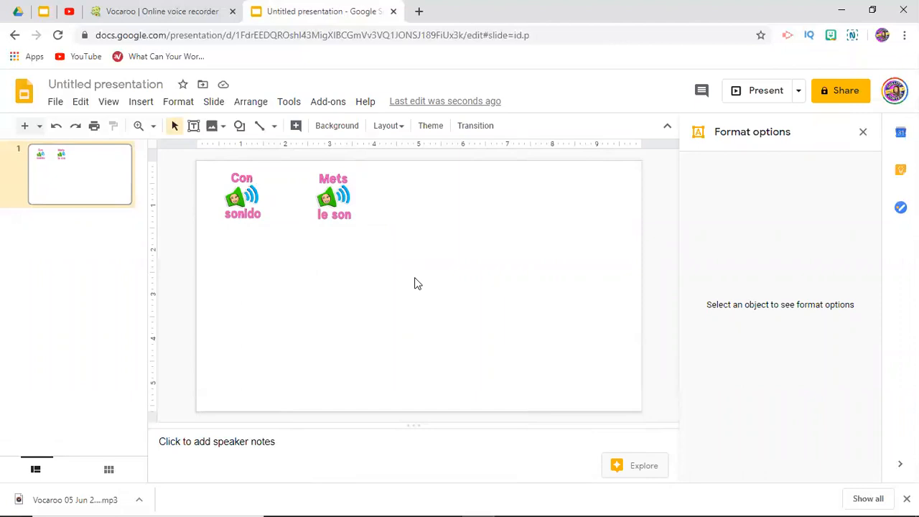
{"action": "mouse_move", "coordinate": [494, 403]}
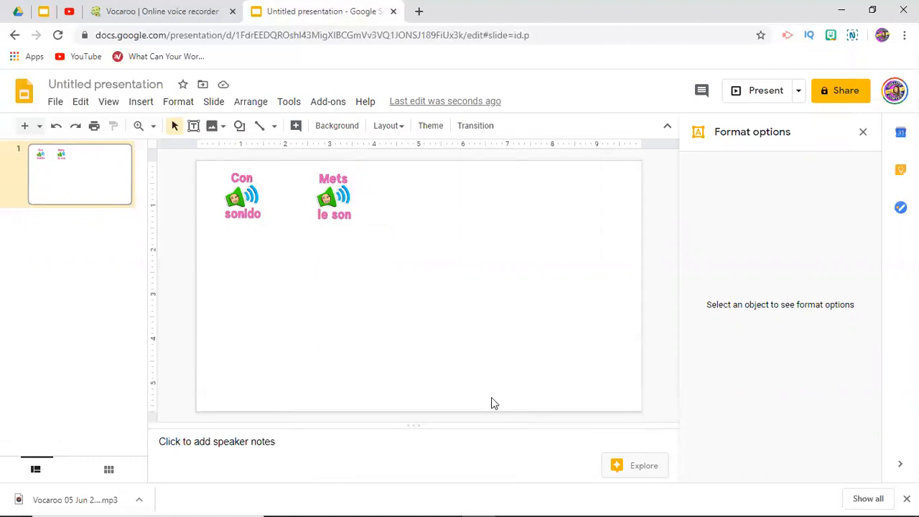